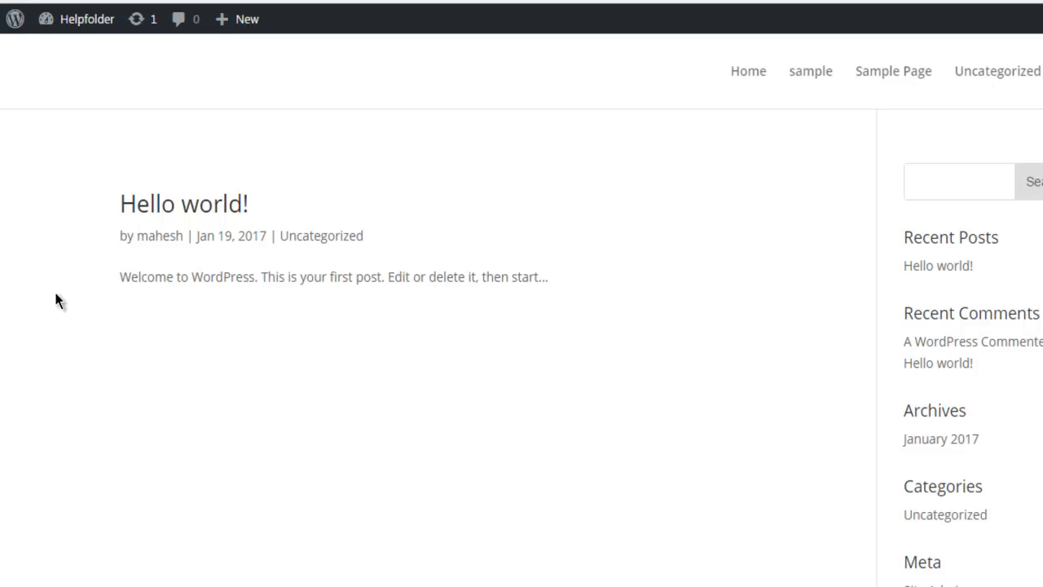
mouse_move(111, 290)
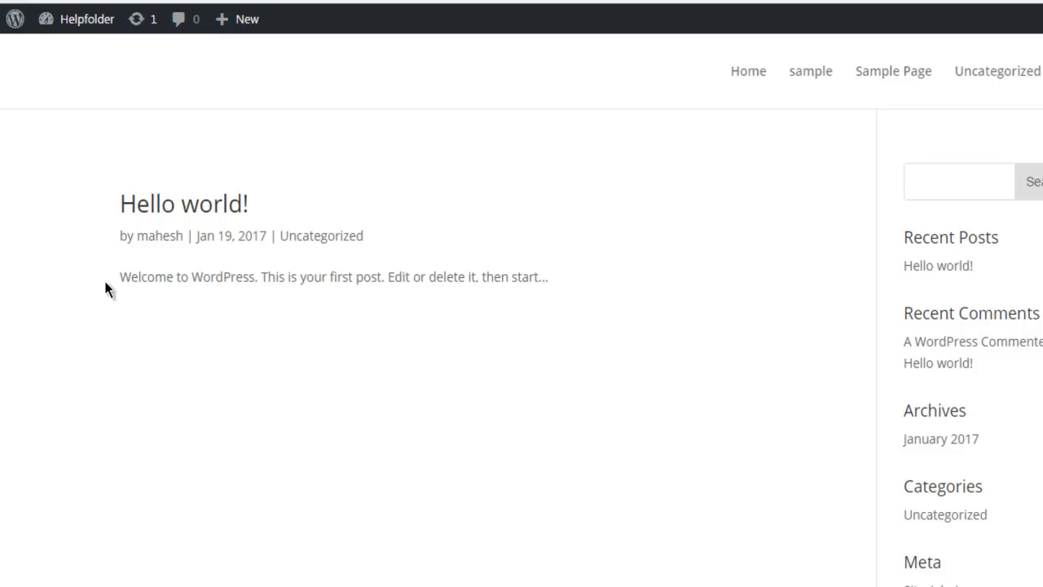
mouse_move(399, 124)
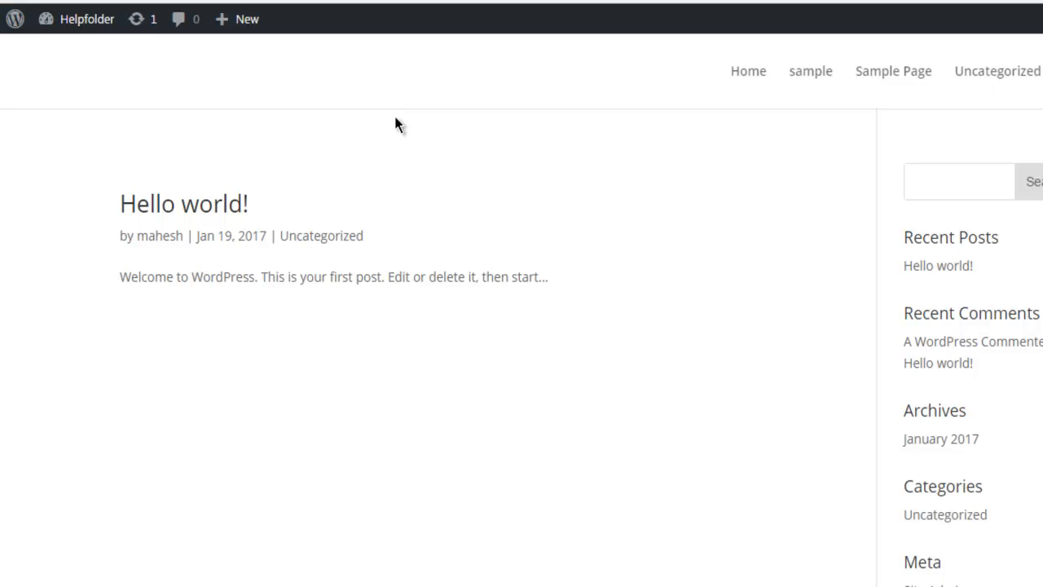
mouse_move(211, 189)
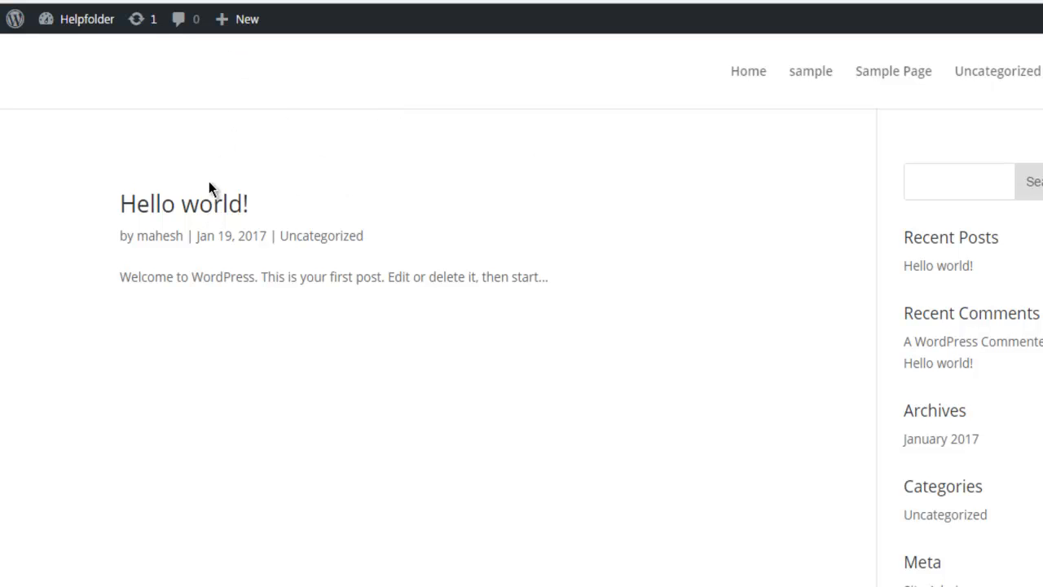
mouse_move(166, 225)
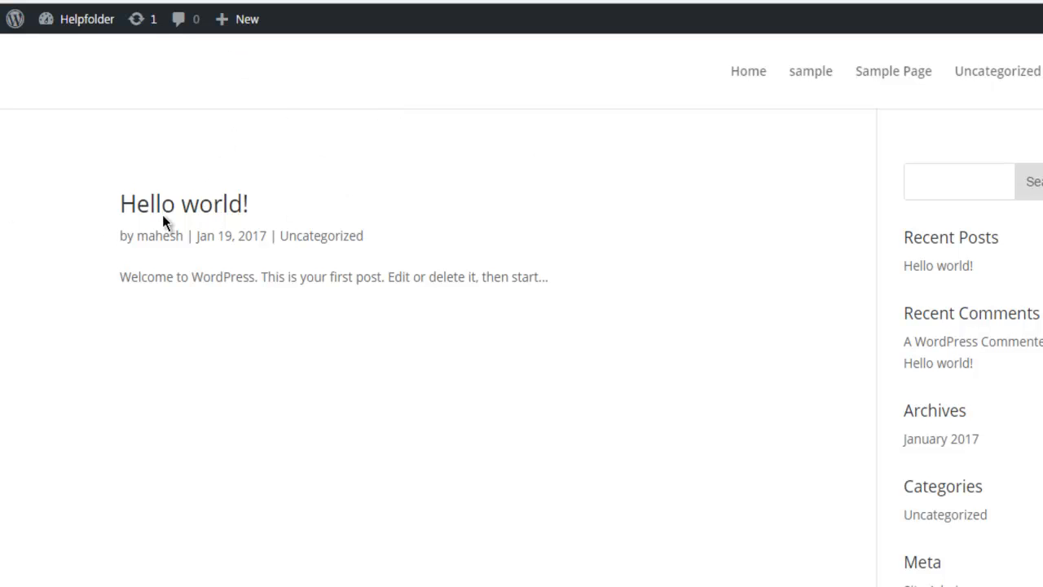
- Open the 'Hello world!' post from the blog listing into the editor
left_click(182, 204)
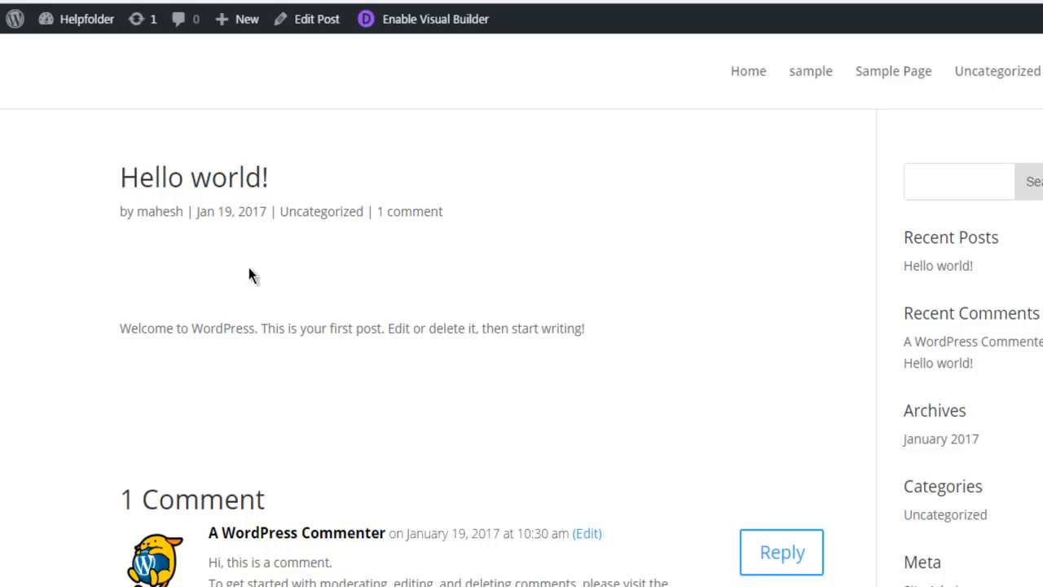
mouse_move(188, 287)
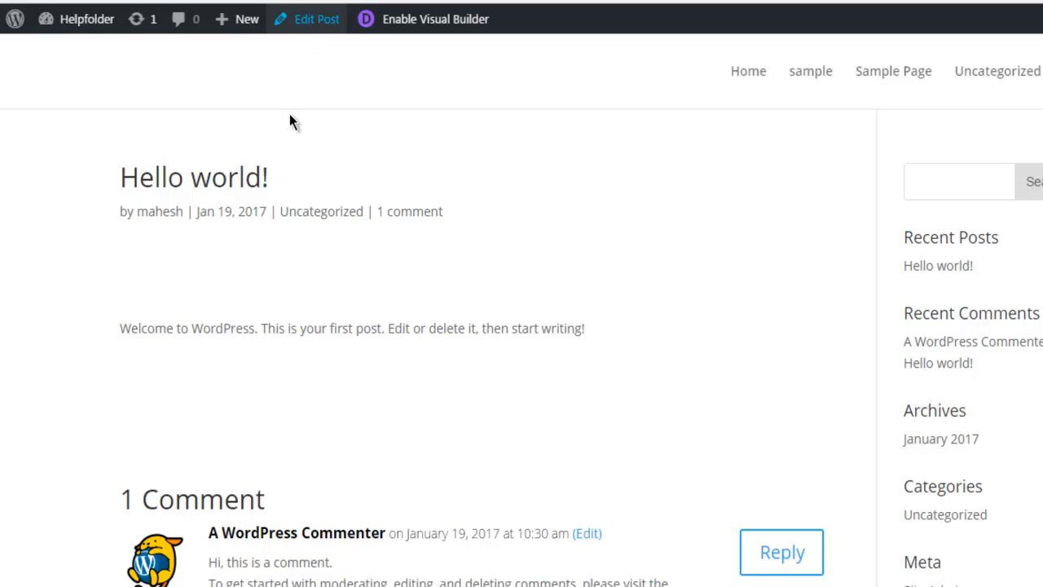
mouse_move(16, 150)
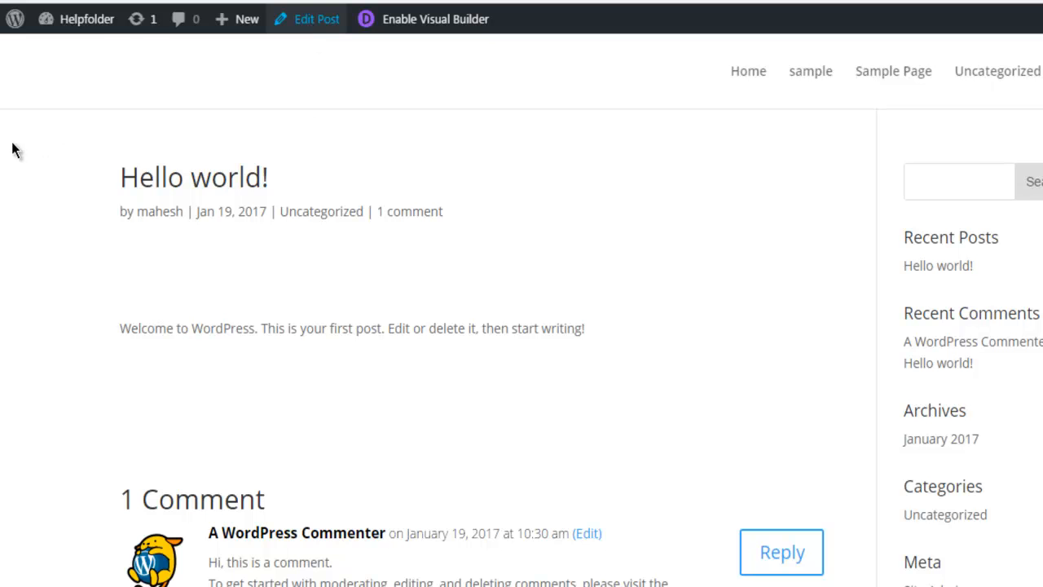
left_click(316, 20)
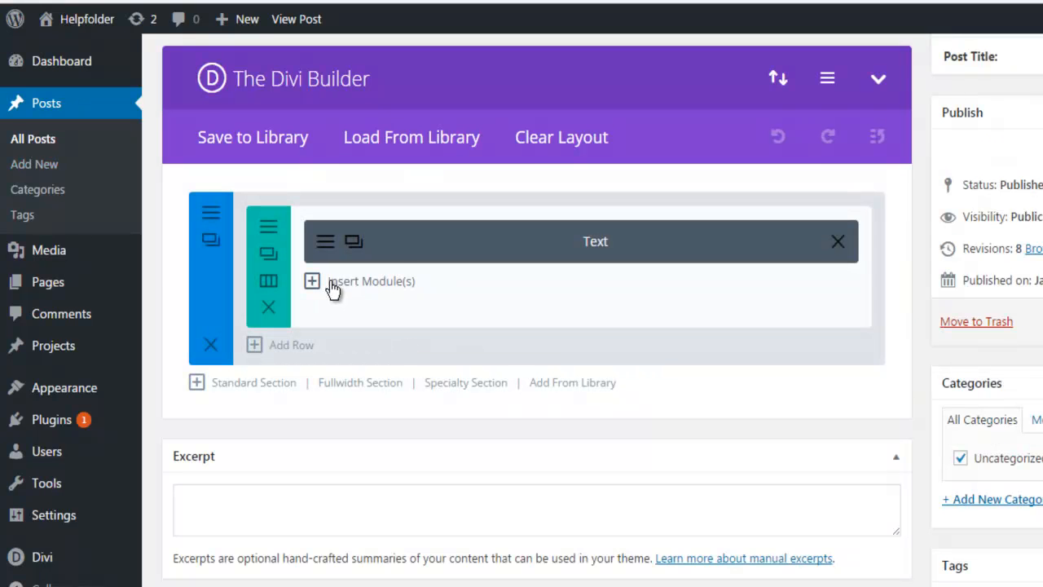
mouse_move(625, 255)
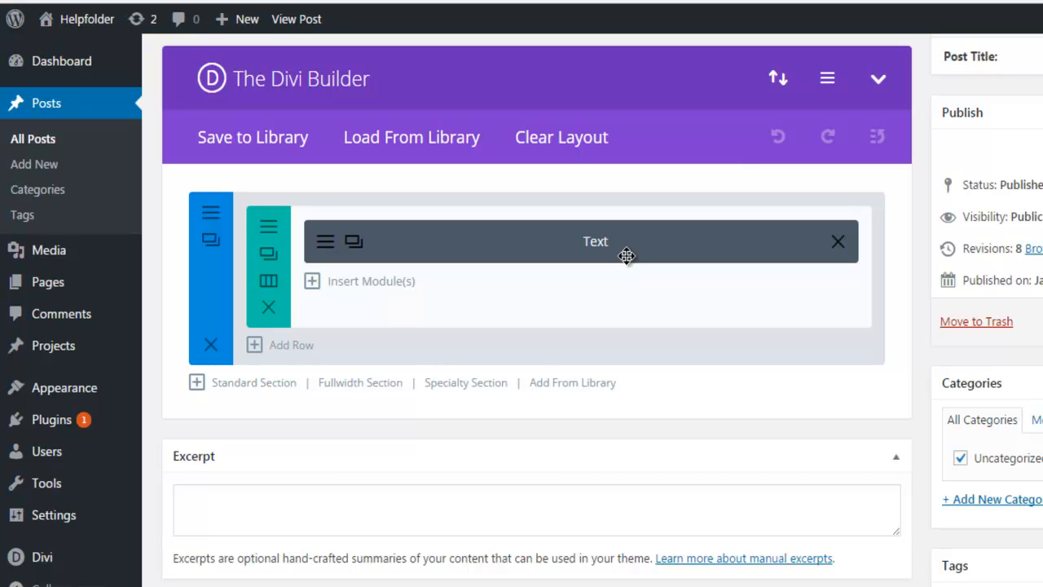
mouse_move(514, 352)
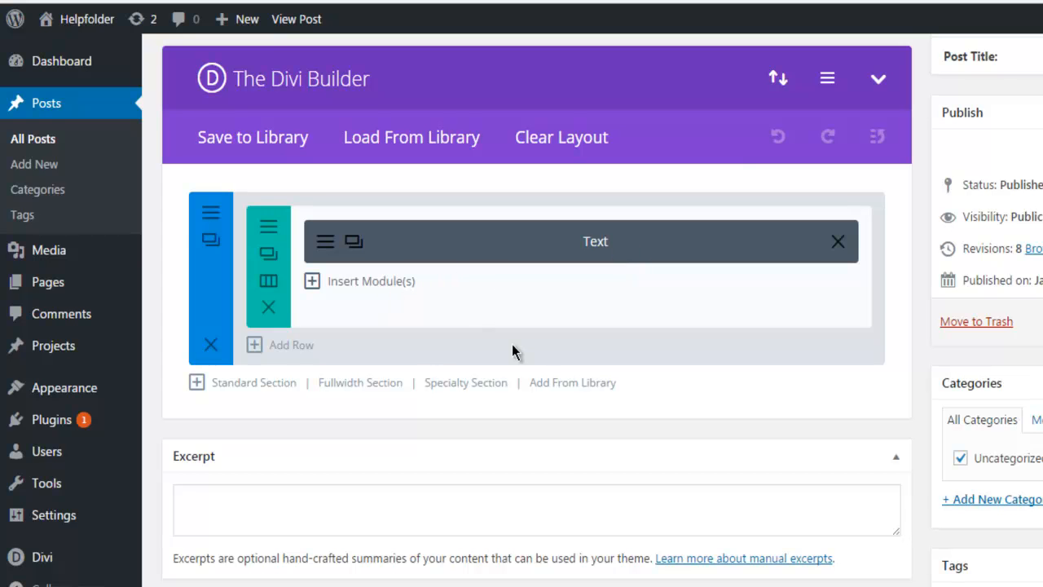
- Bring up the Insert Module dialog for the row below the Text module
left_click(358, 281)
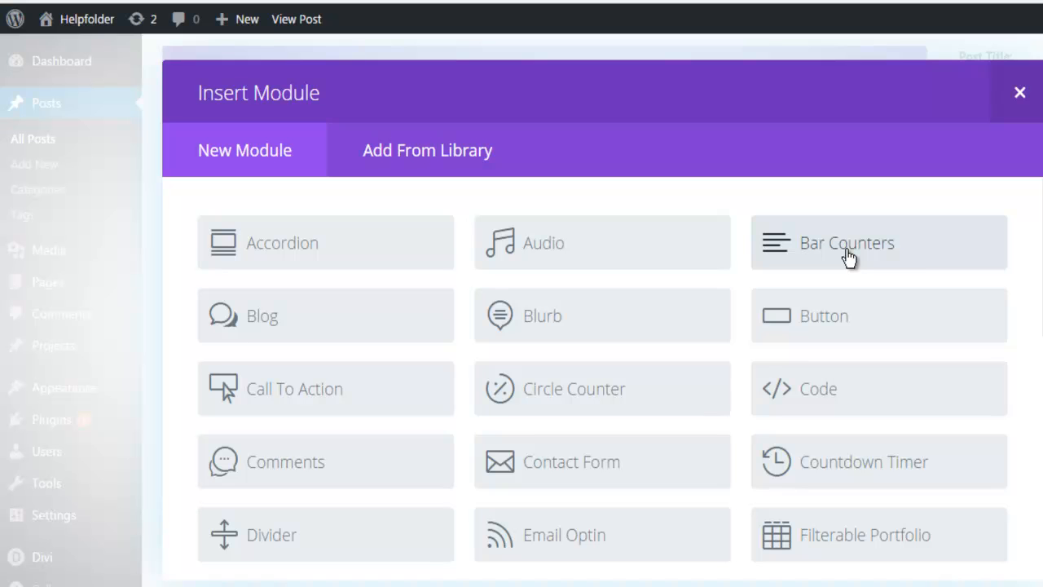
- Add a Bar Counters module and create Food 25 and Medical 25 bars
left_click(847, 243)
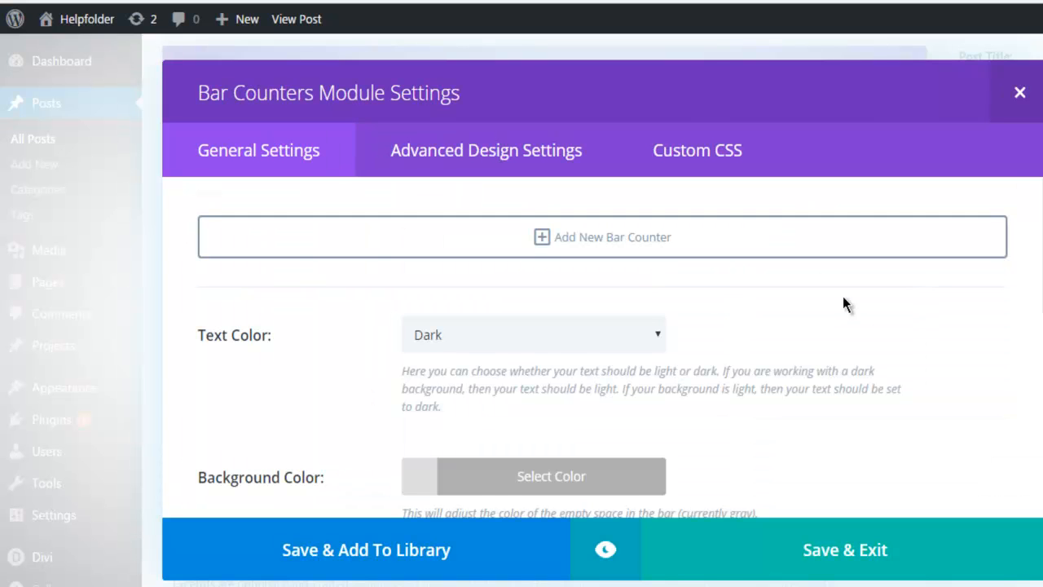
mouse_move(374, 247)
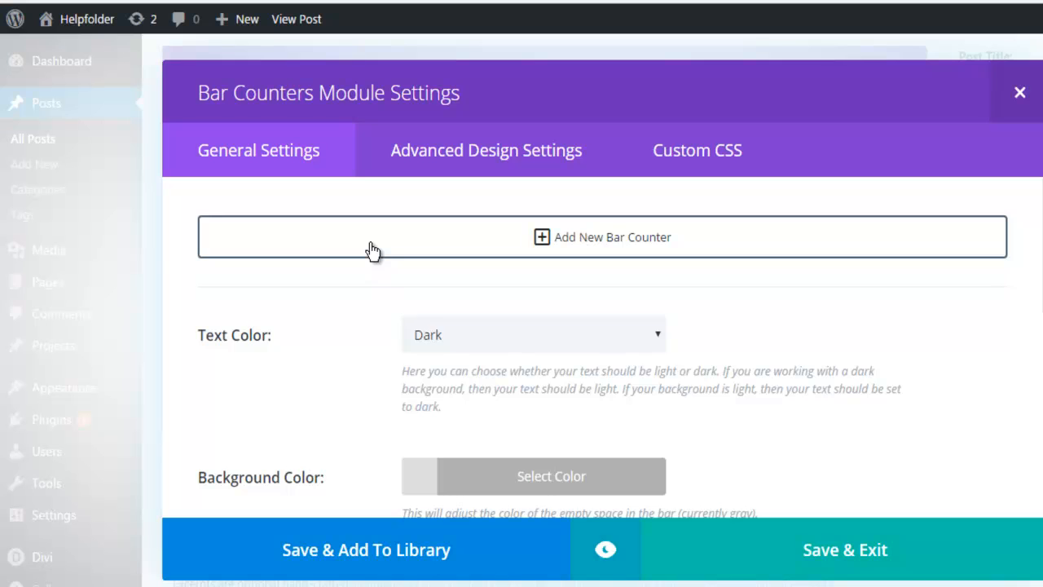
left_click(601, 236)
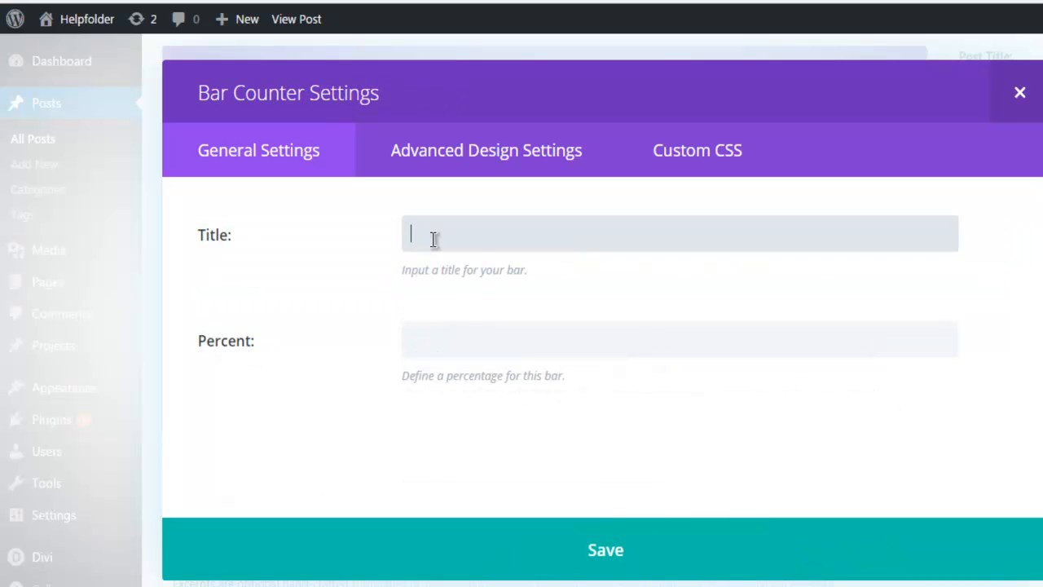
mouse_move(476, 242)
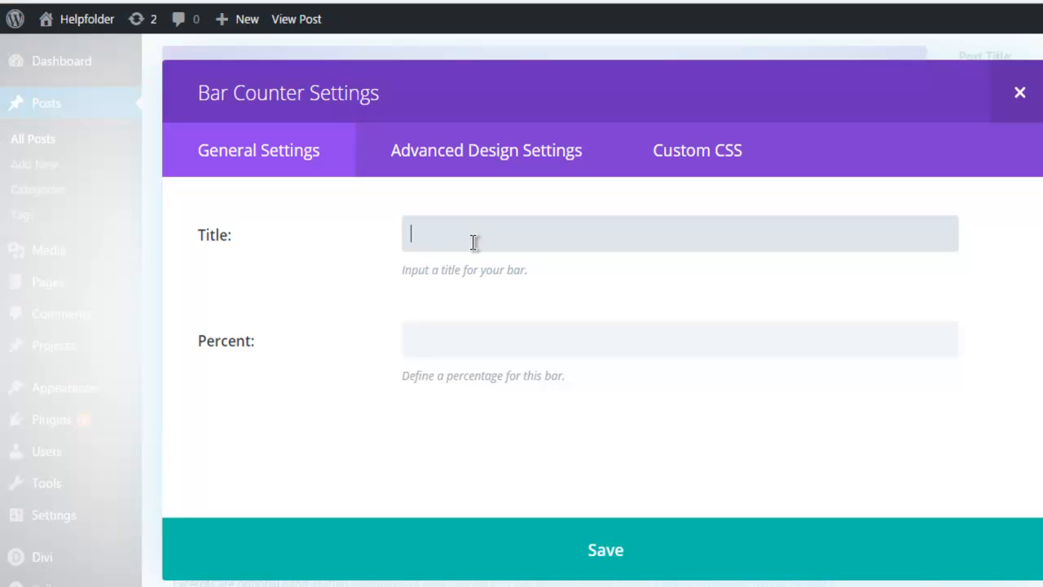
mouse_move(472, 234)
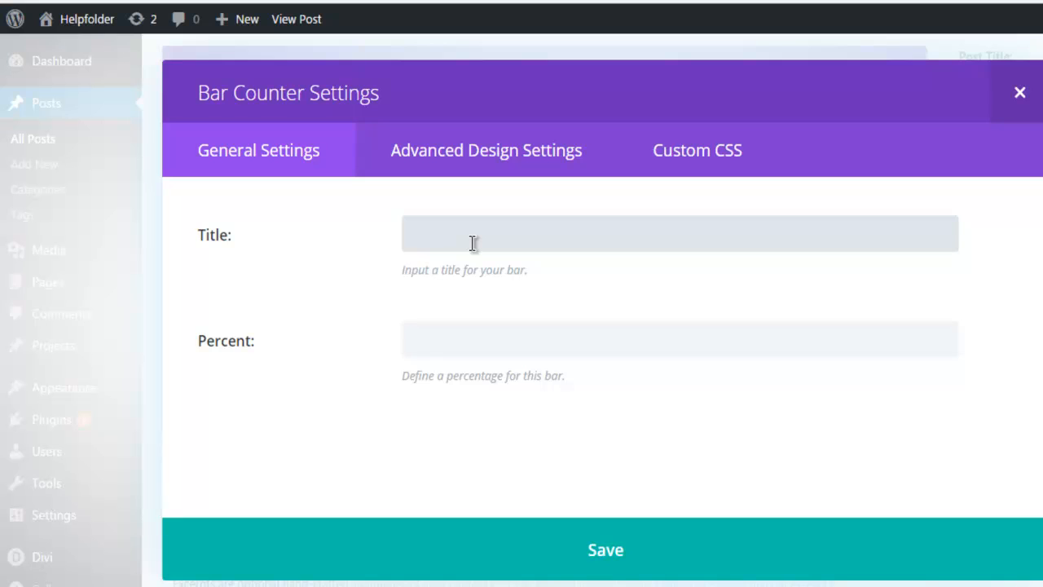
type("Food")
left_click(680, 339)
type("25")
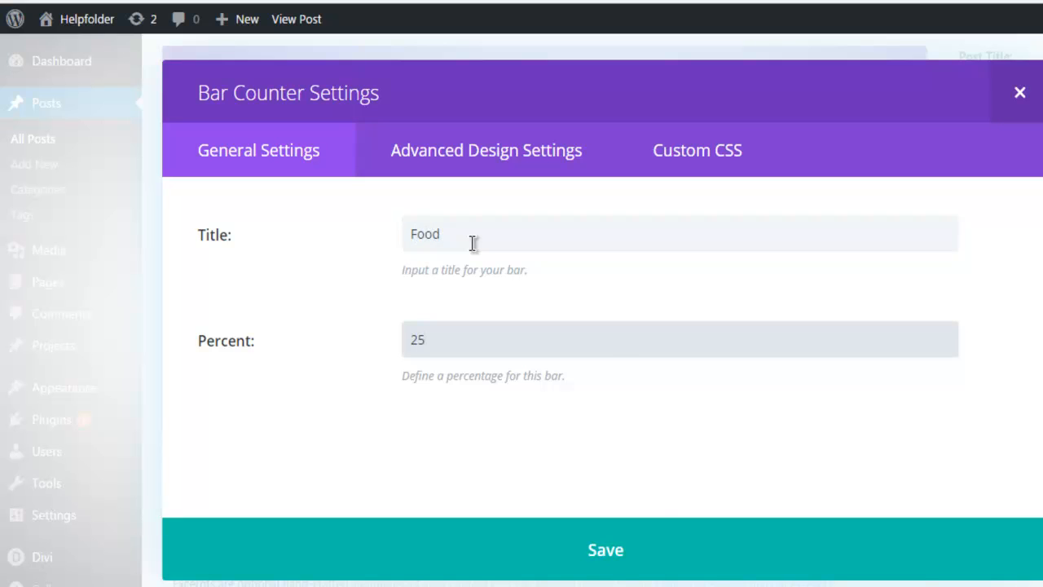
left_click(606, 549)
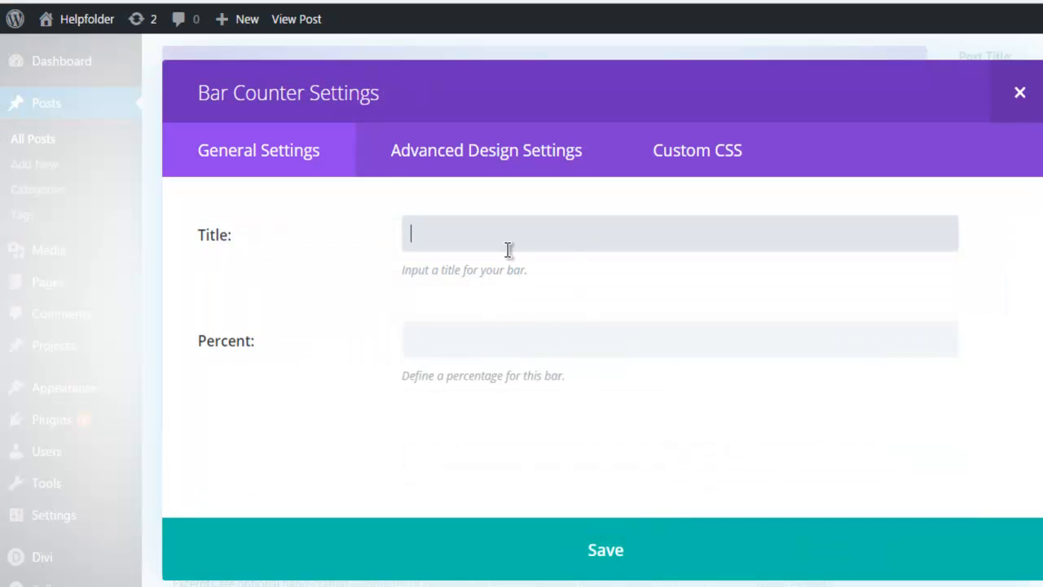
type("Medical")
left_click(679, 339)
type("2")
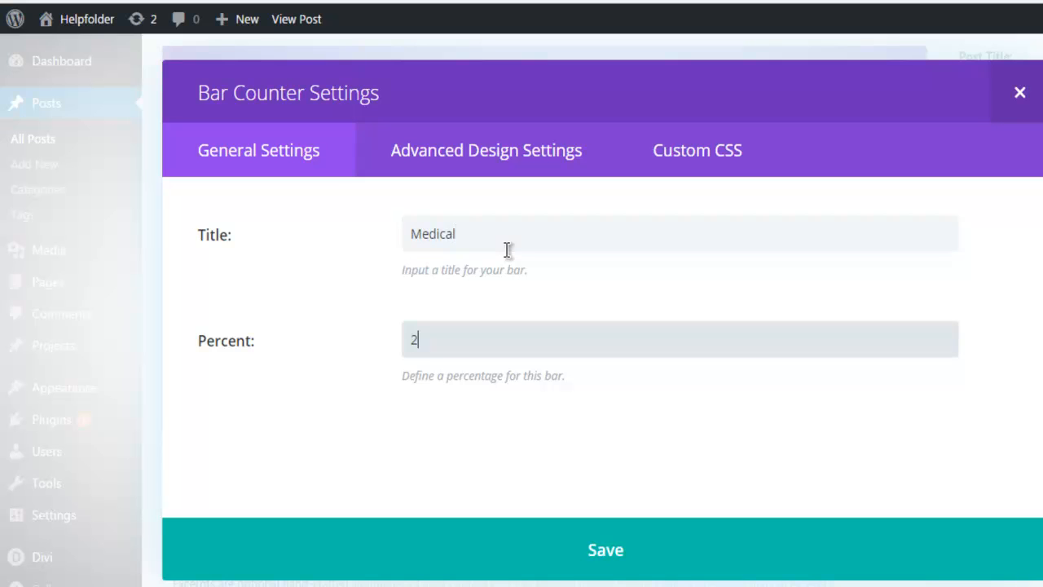
type("5")
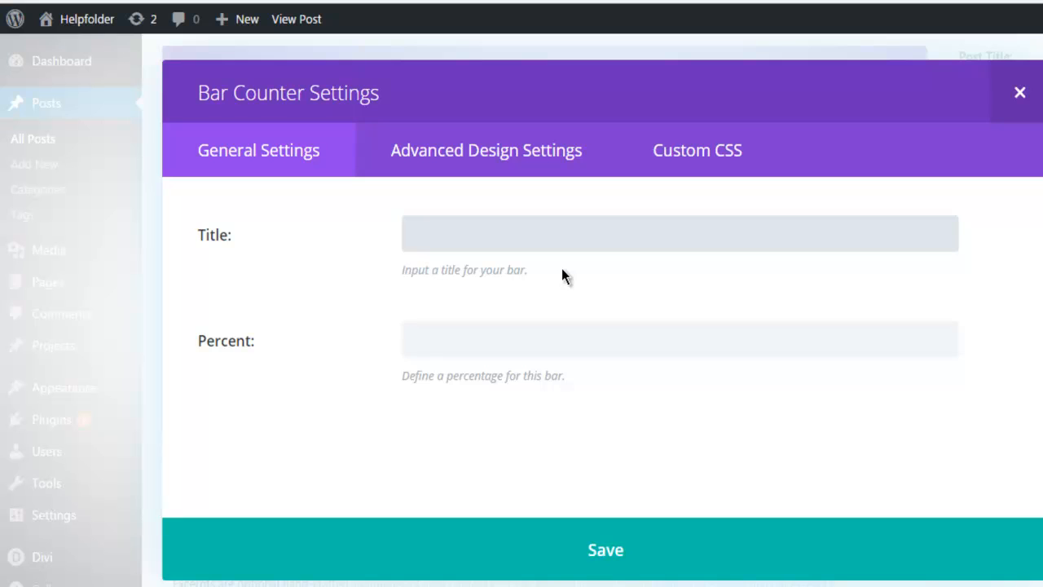
- Add a Travel bar at 30 and fill in a fourth Bill bar at 20
type("Travel")
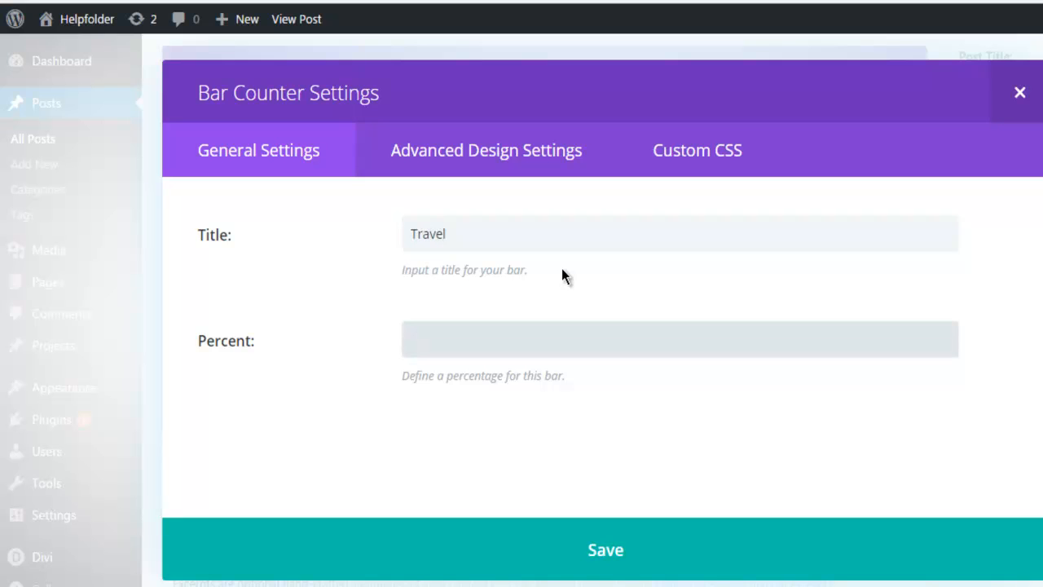
type("30")
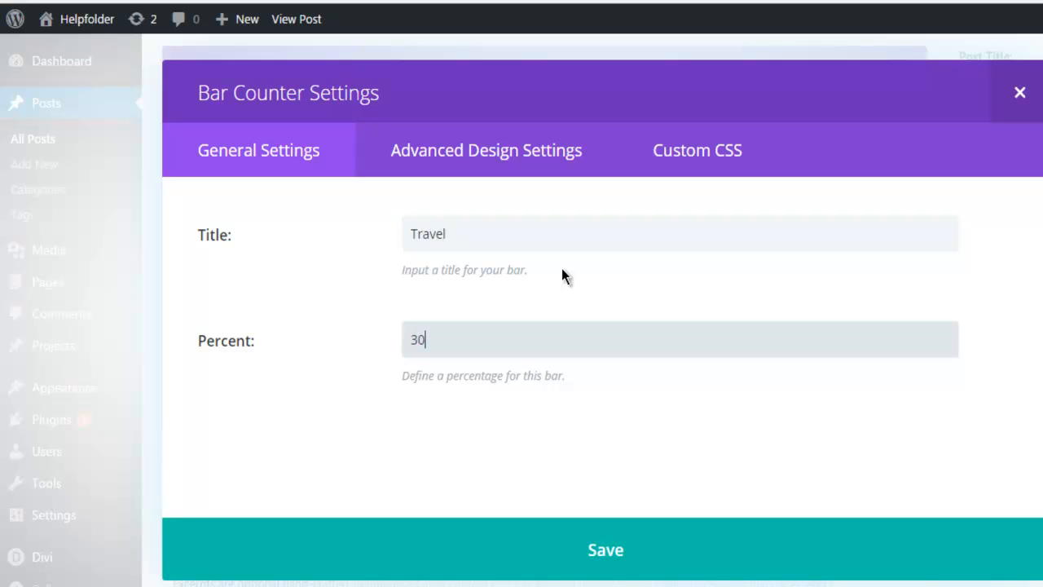
left_click(605, 550)
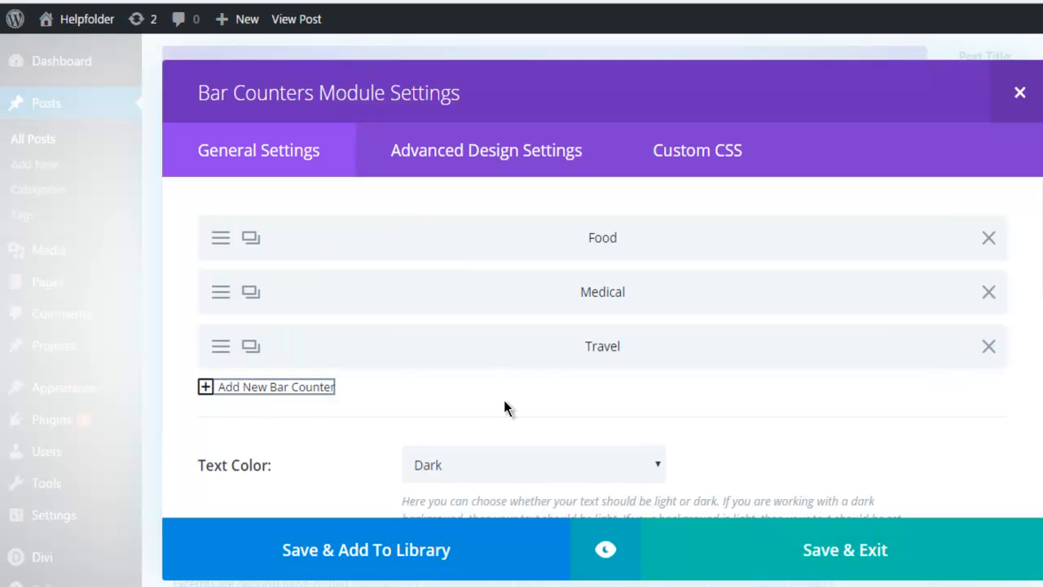
left_click(267, 387)
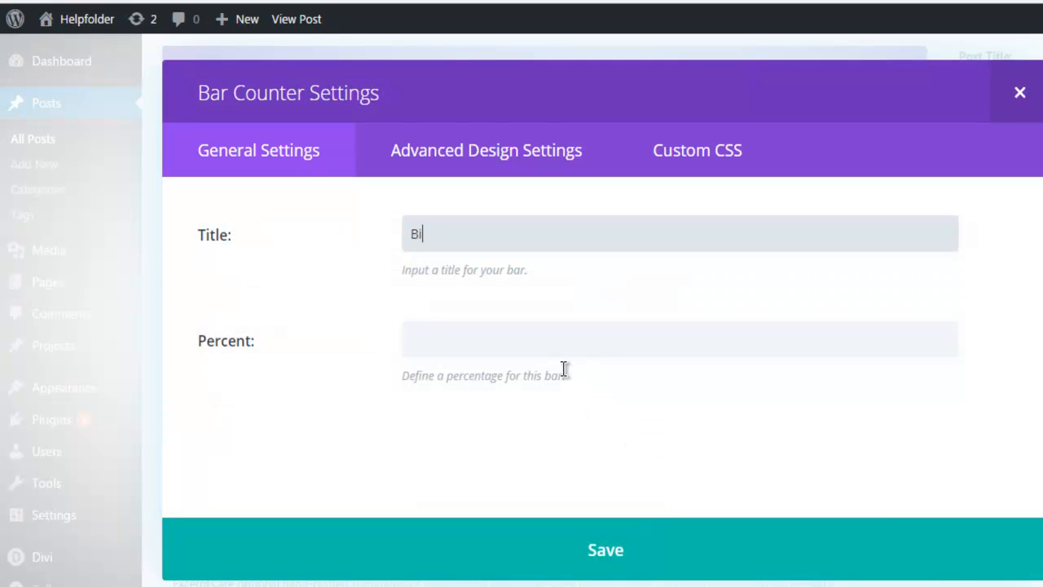
type("ll")
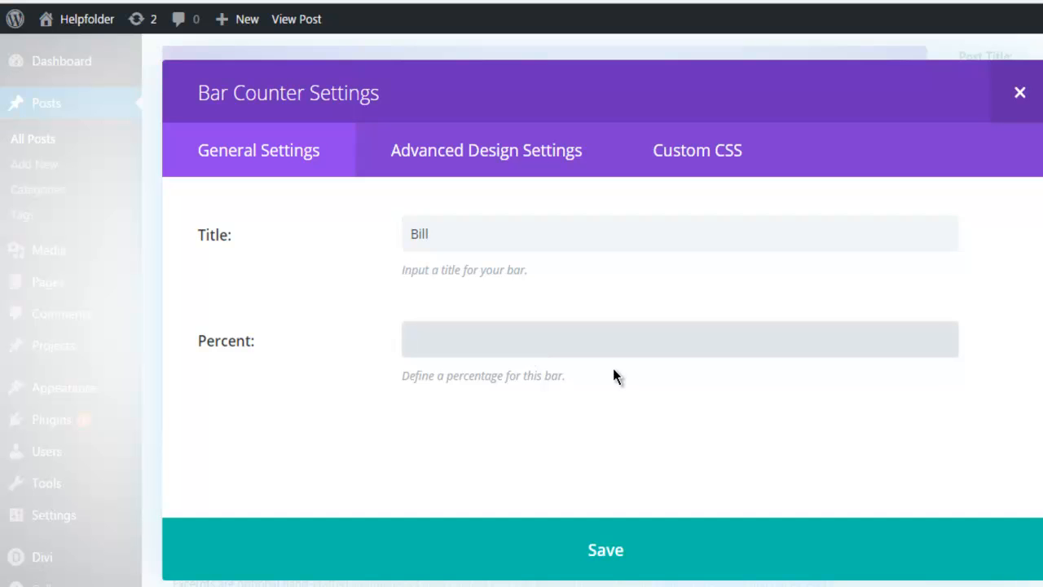
type("20")
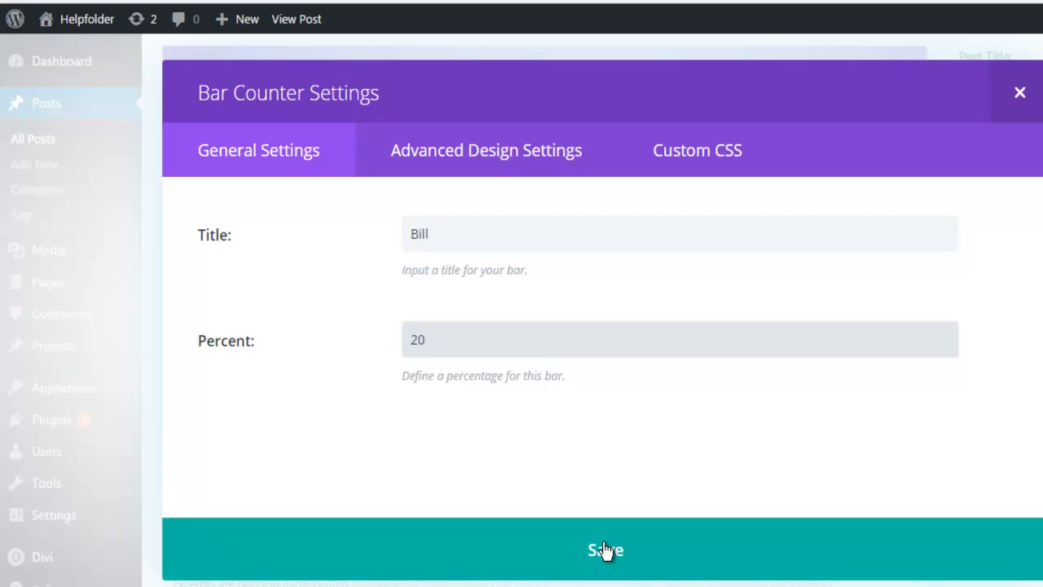
- Save the Bill bar and set the Bar Background Color to the purple swatch
left_click(603, 549)
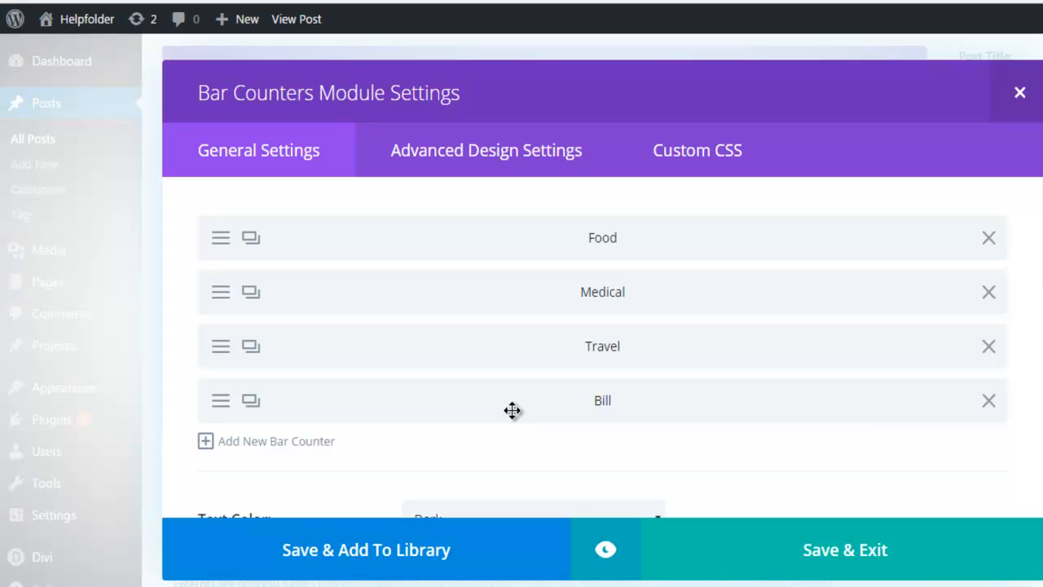
scroll("down", 3)
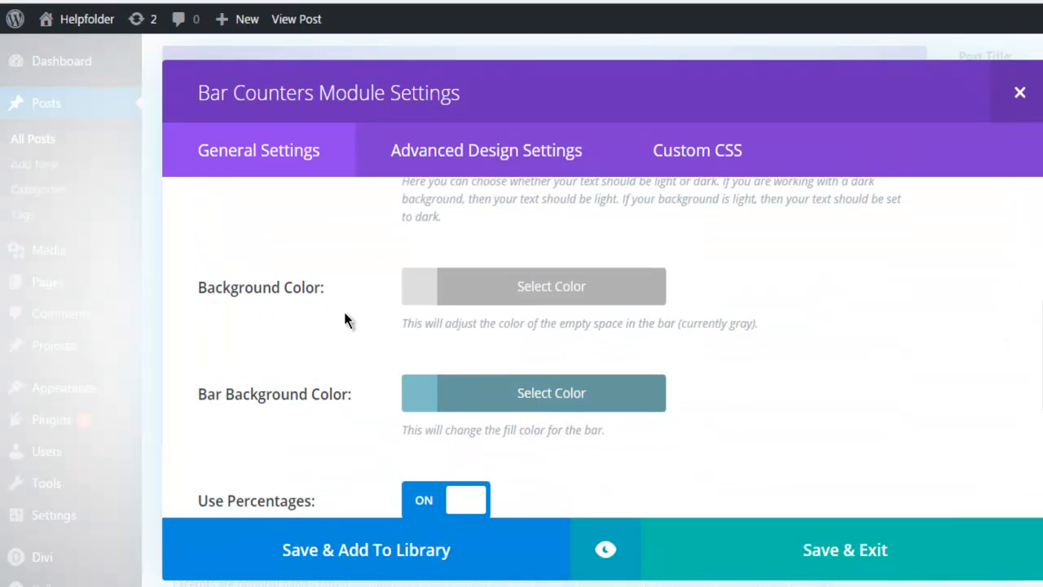
scroll("up", 3)
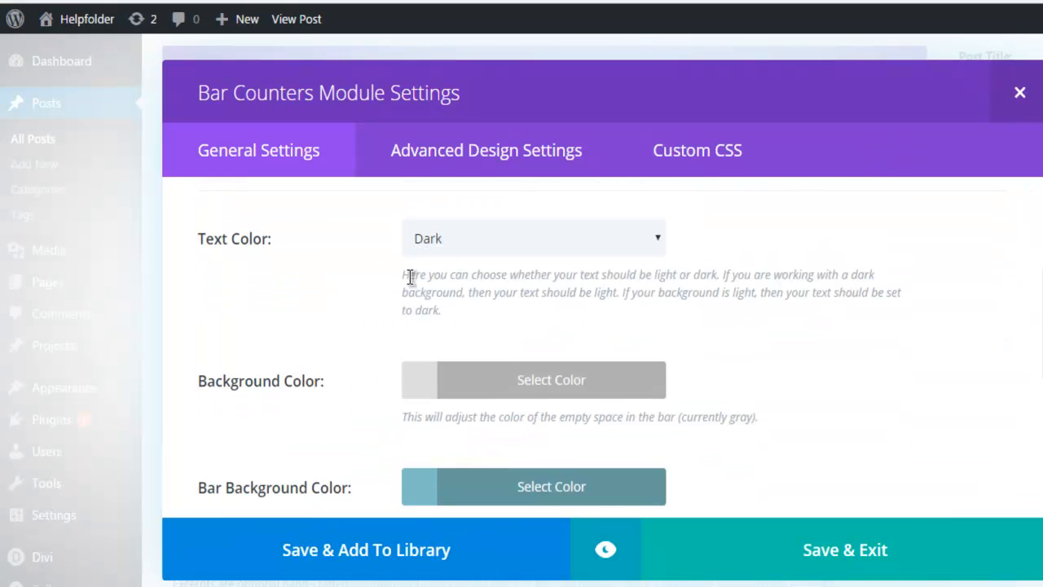
mouse_move(459, 238)
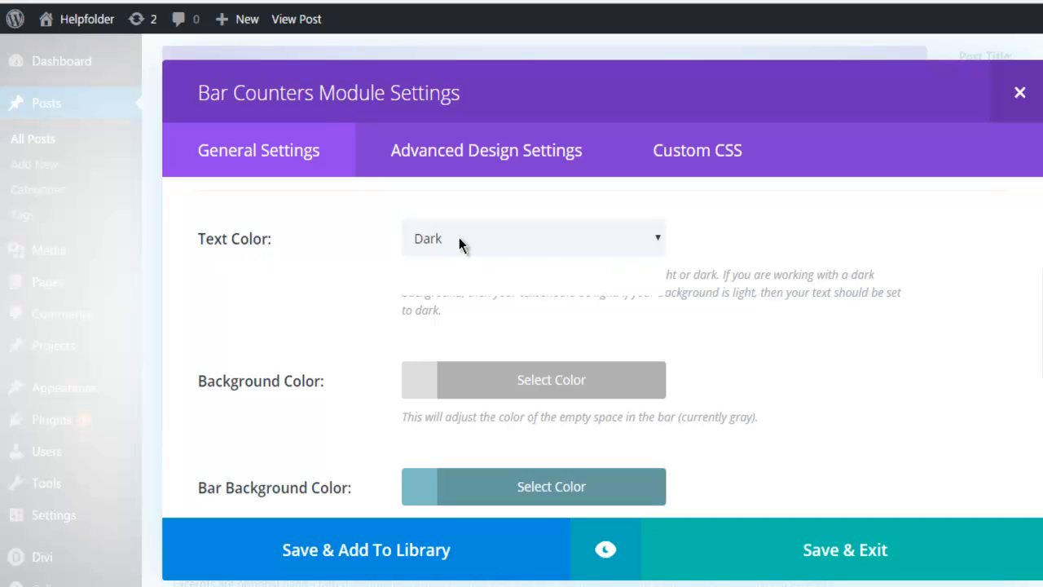
mouse_move(497, 391)
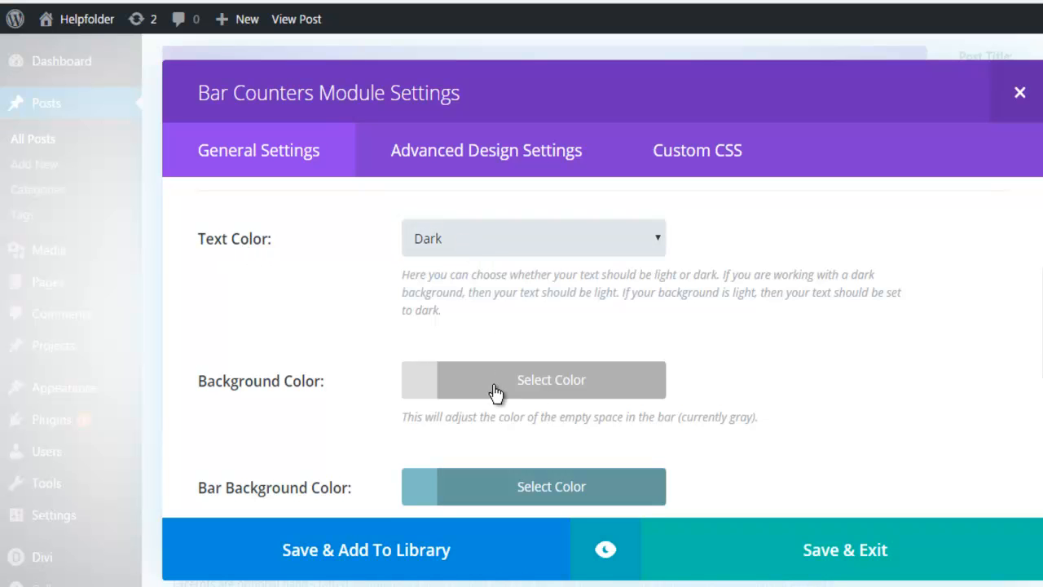
scroll("down", 3)
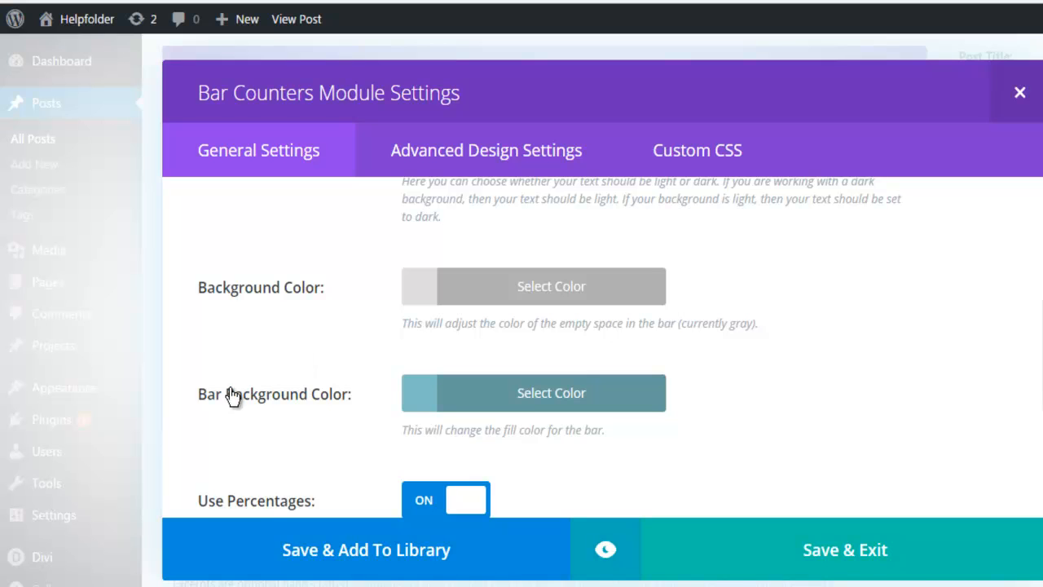
left_click(551, 393)
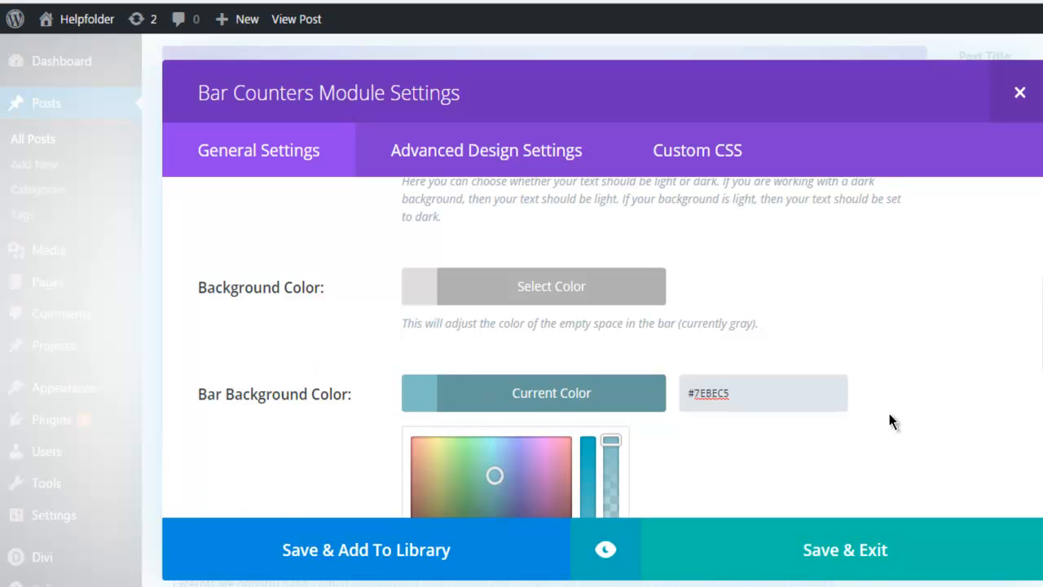
scroll("down", 3)
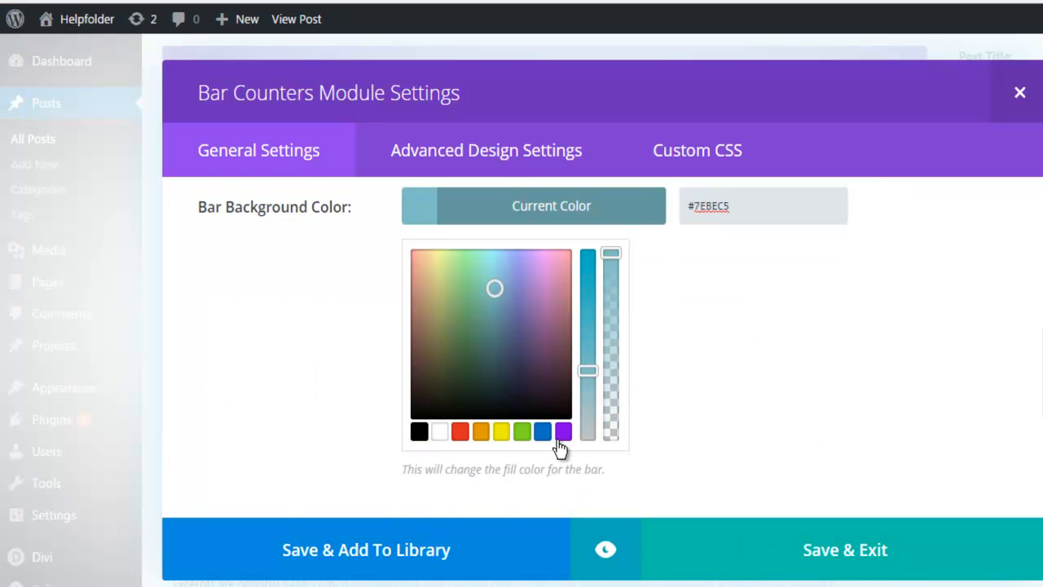
left_click(564, 430)
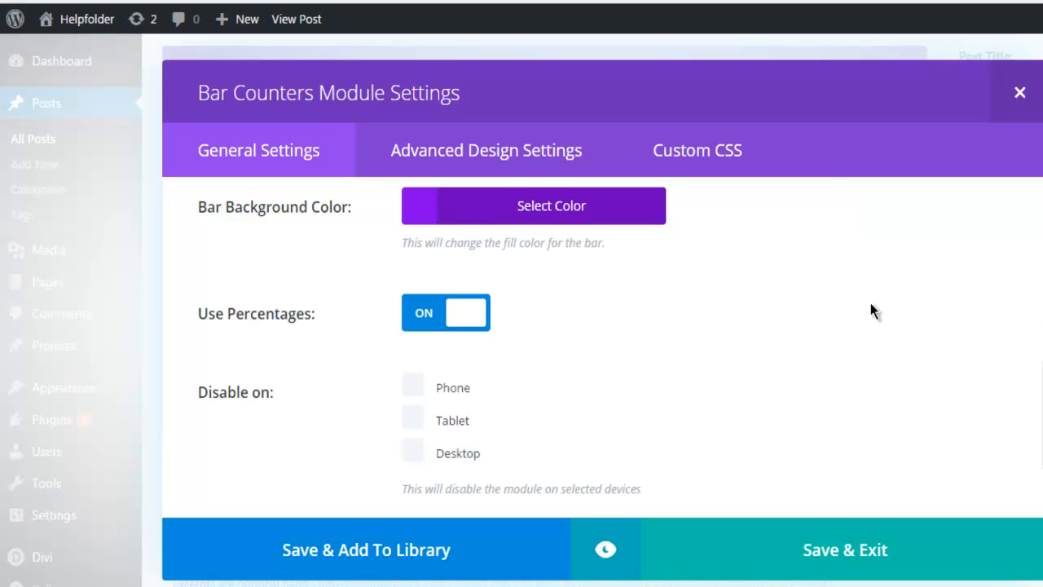
mouse_move(329, 334)
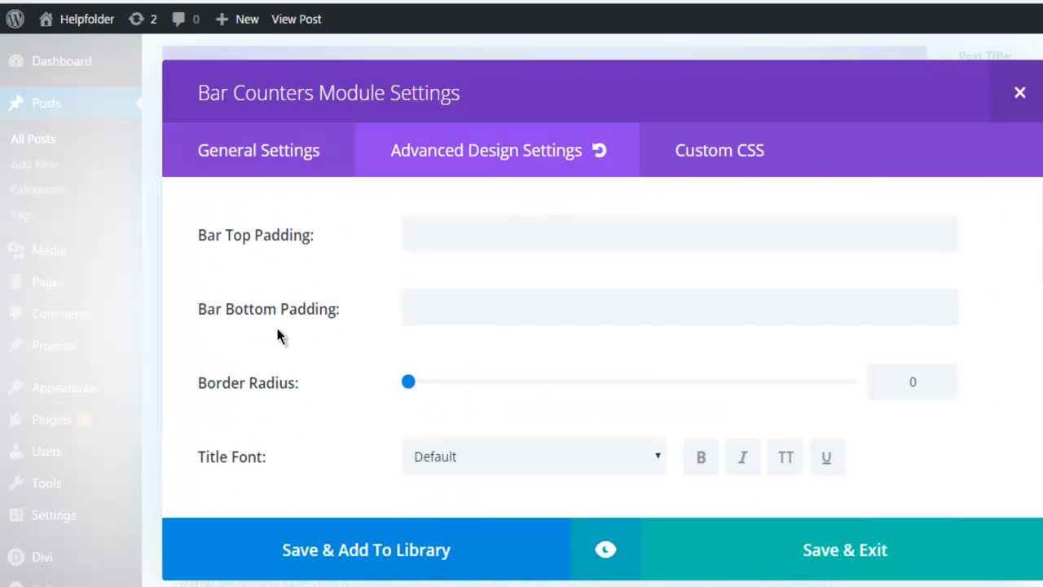
scroll("down", 3)
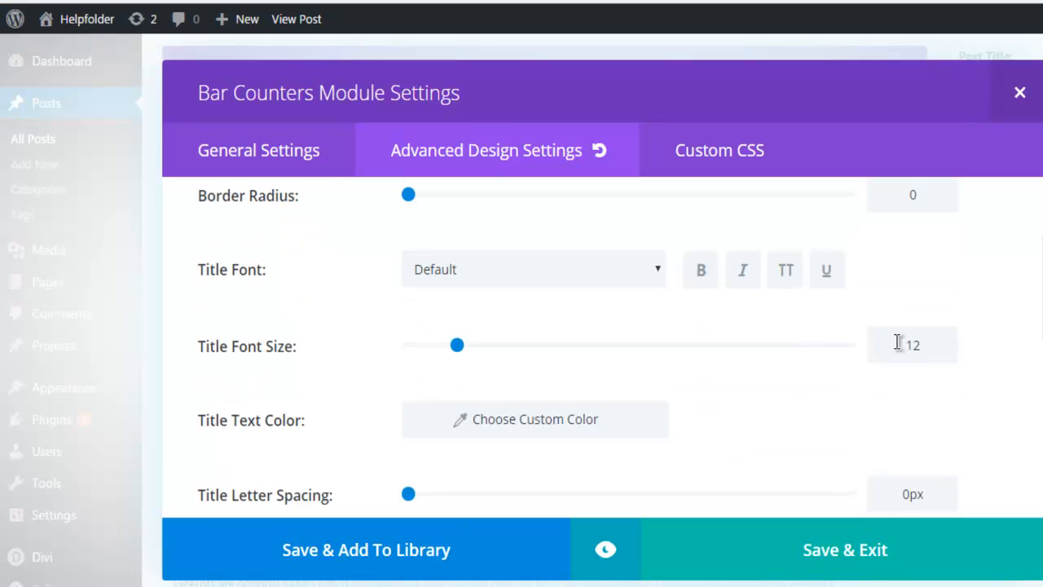
scroll("down", 3)
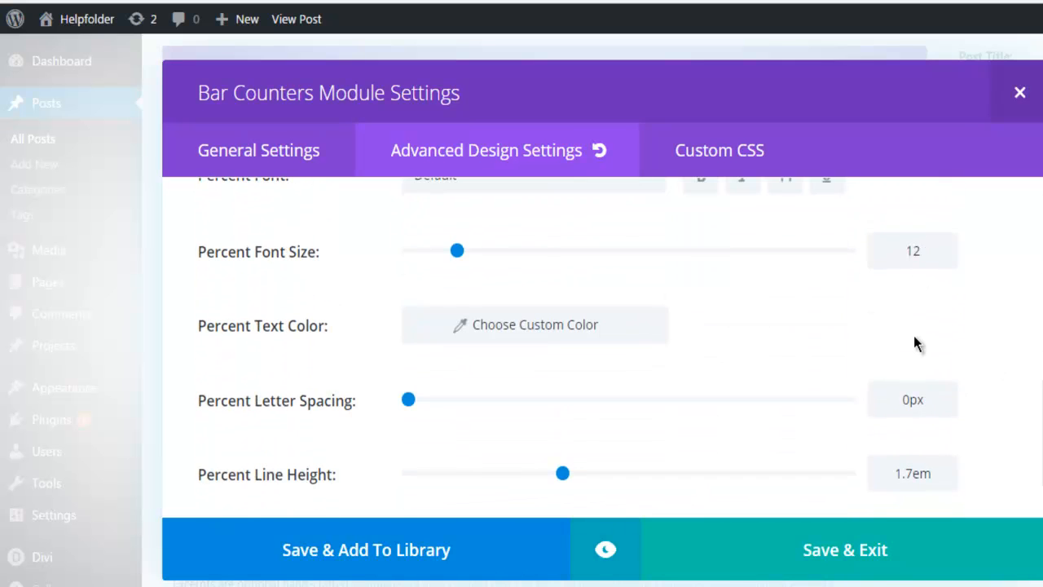
scroll("down", 3)
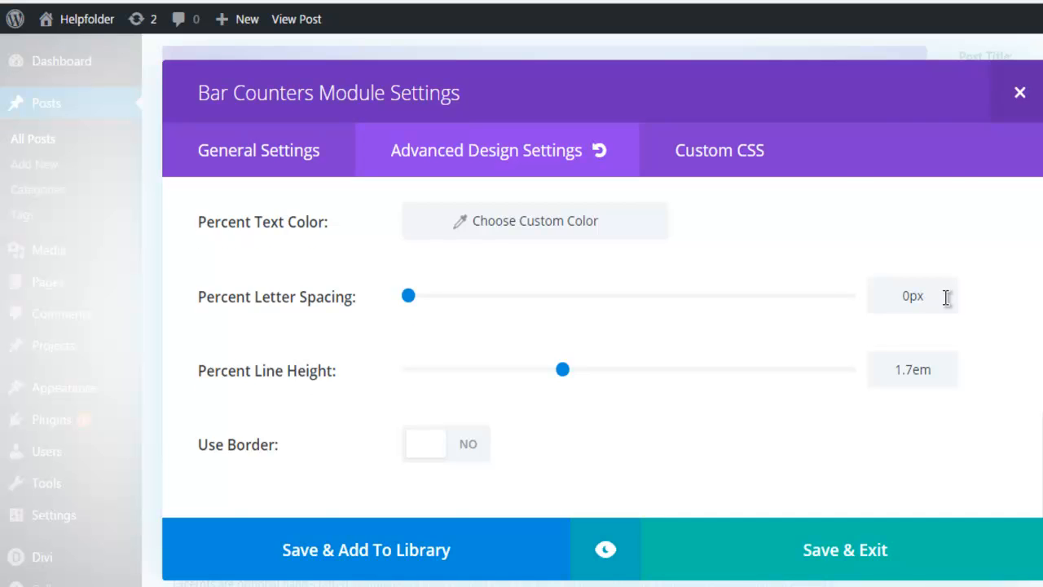
left_click(258, 149)
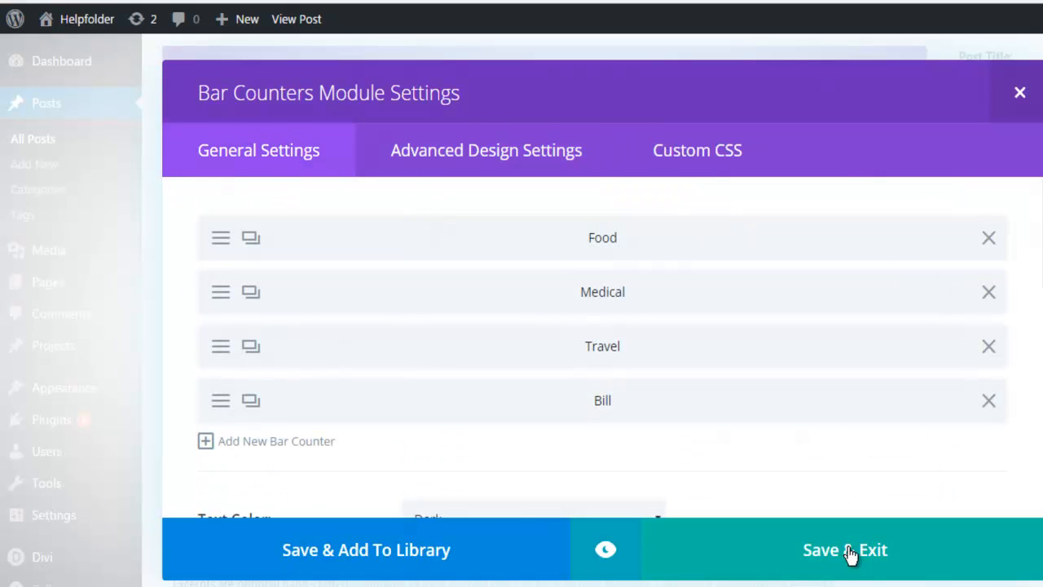
- Save & Exit the module settings and update the Hello world! post
left_click(845, 550)
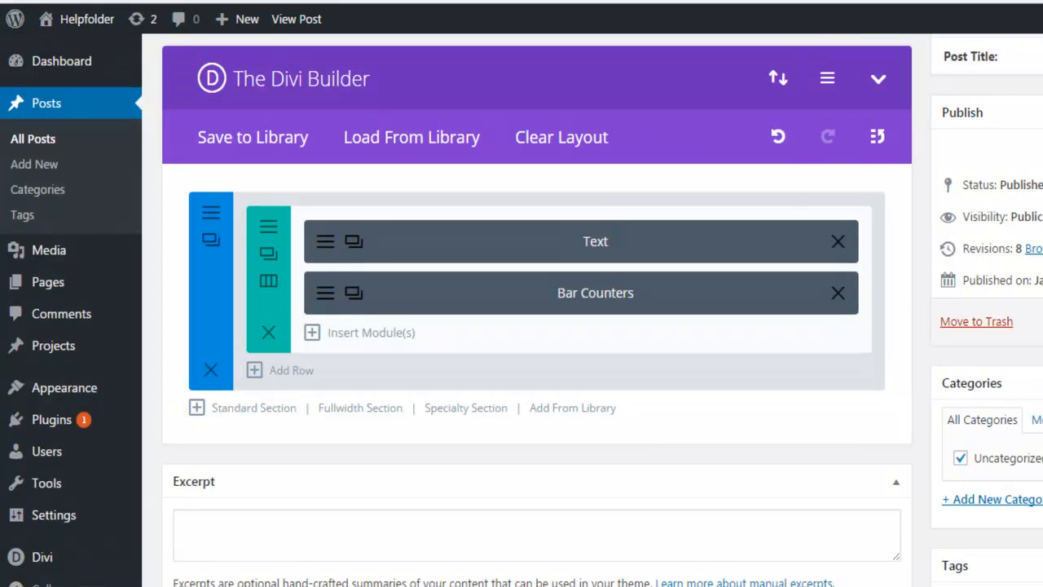
scroll("up", 3)
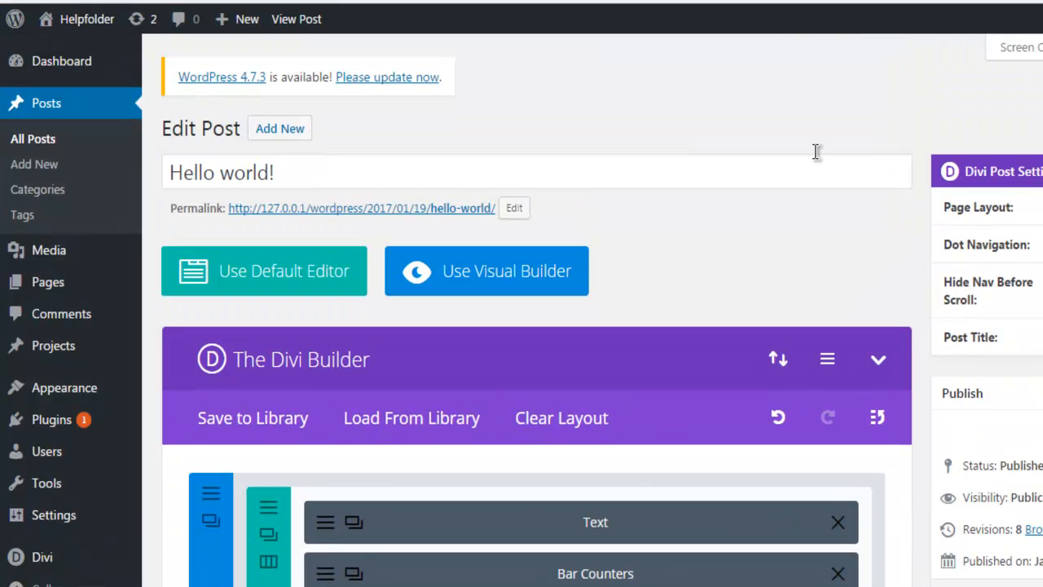
mouse_move(747, 124)
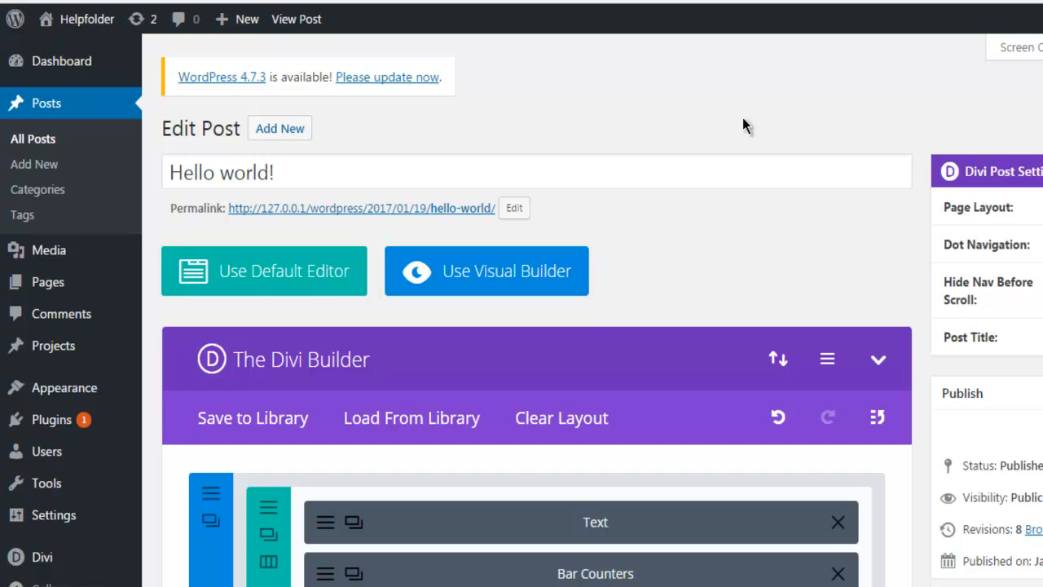
left_click(264, 270)
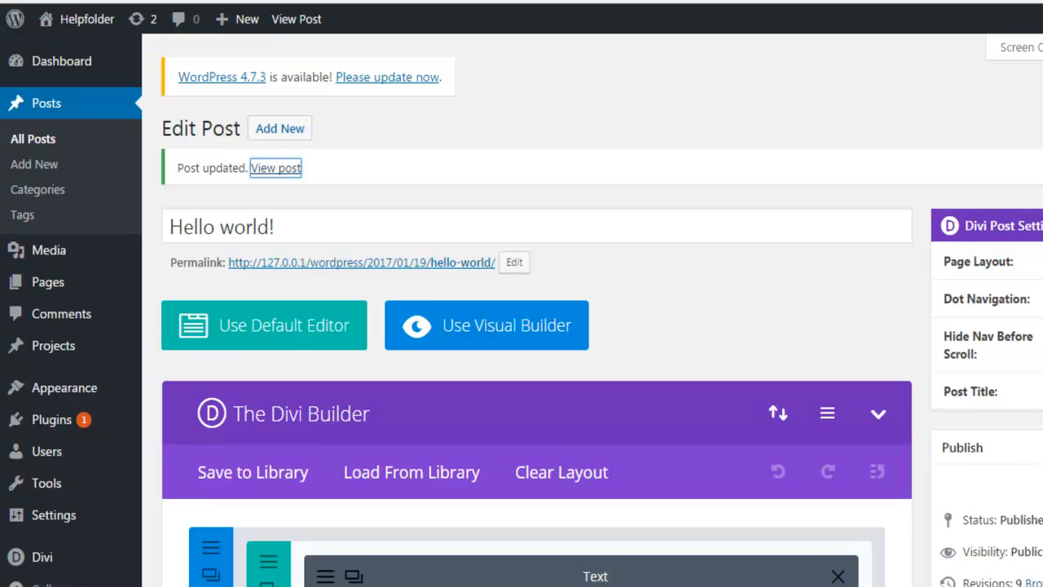
- View the live post showing purple Food 25%, Medical 25%, Travel 30%, Bill 20% bars
left_click(276, 168)
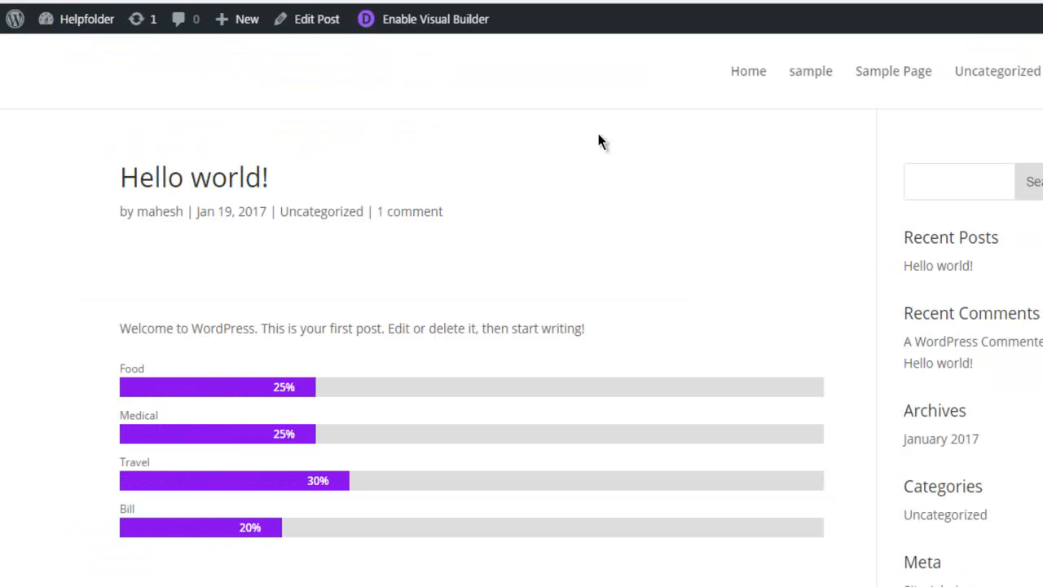
scroll("down", 3)
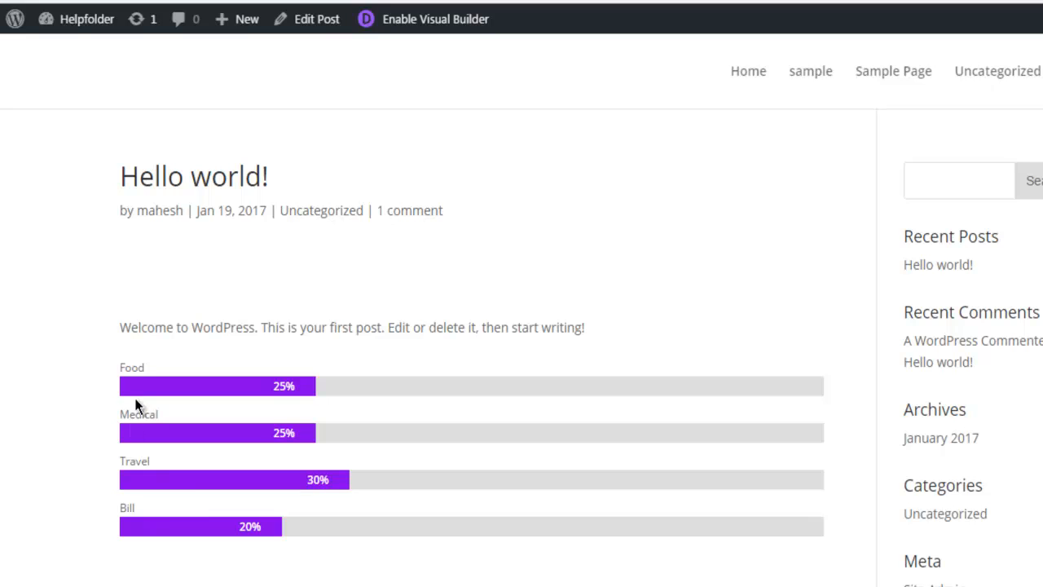
mouse_move(143, 413)
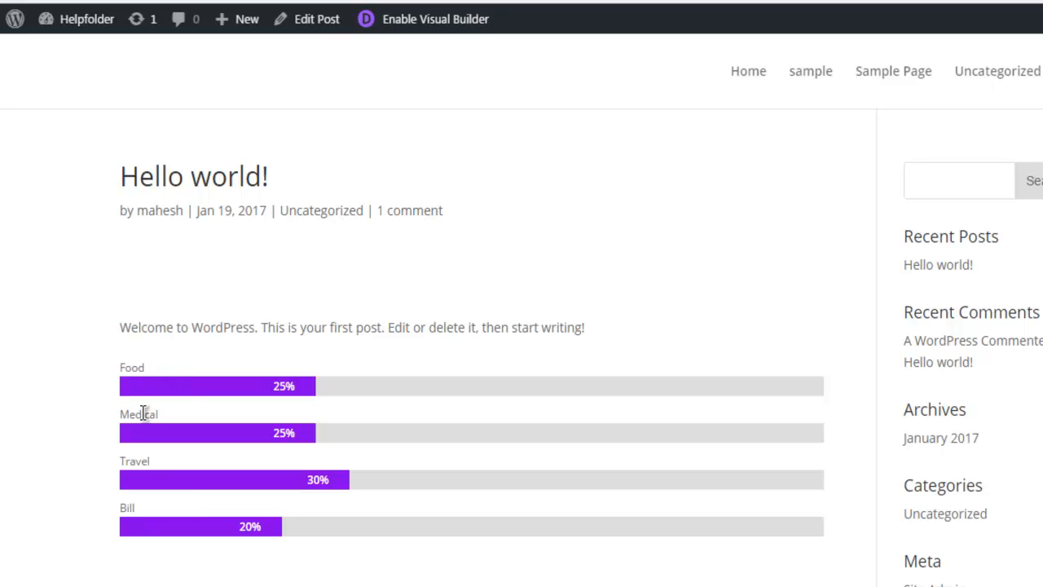
mouse_move(140, 535)
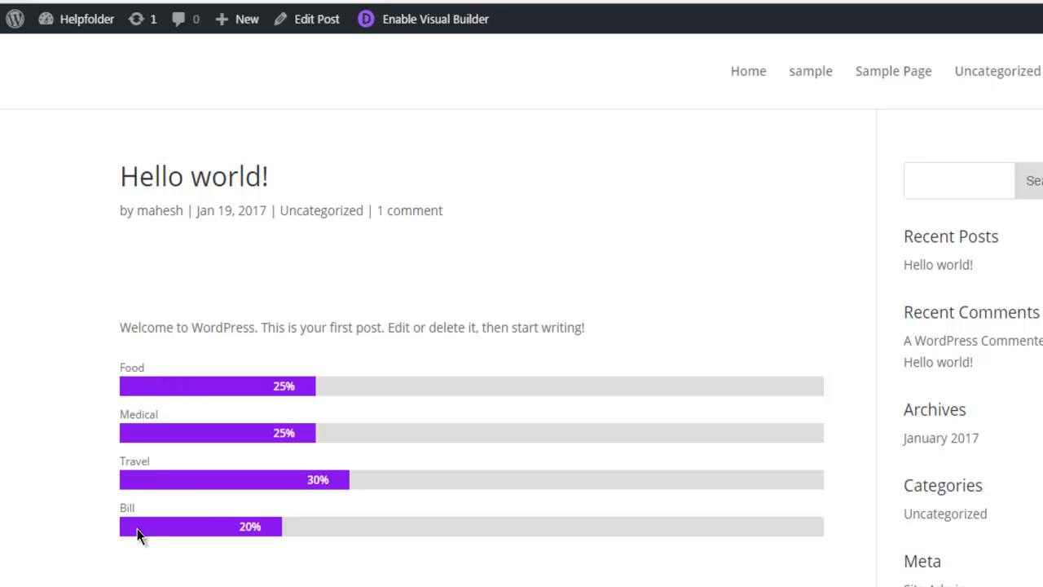
mouse_move(300, 433)
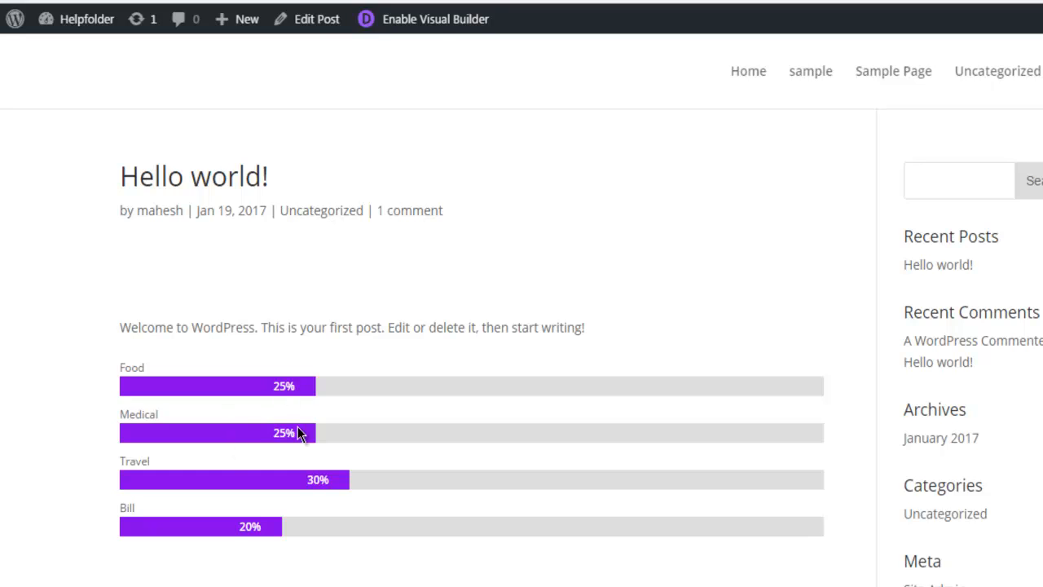
mouse_move(260, 453)
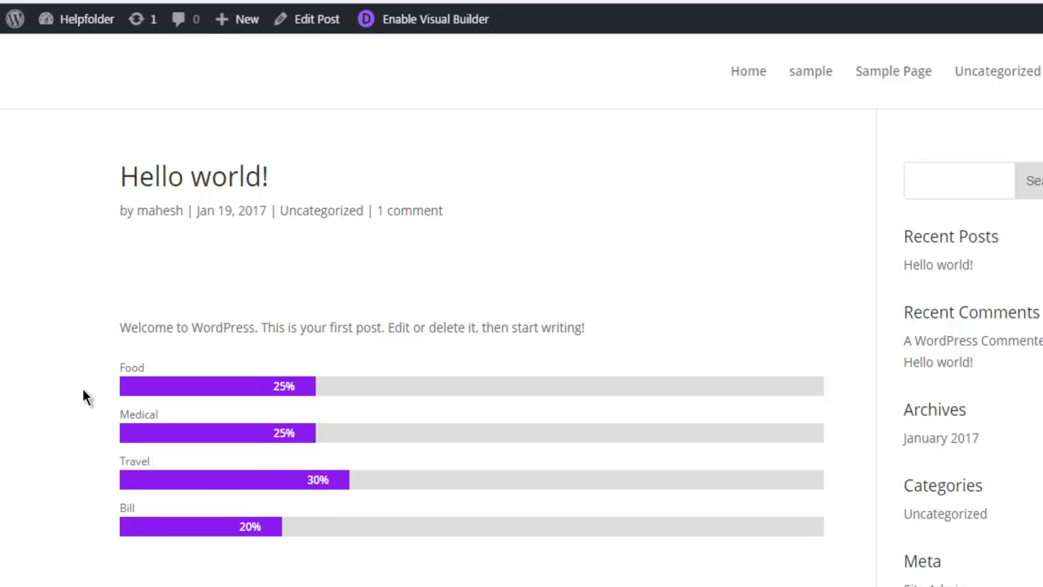
mouse_move(146, 365)
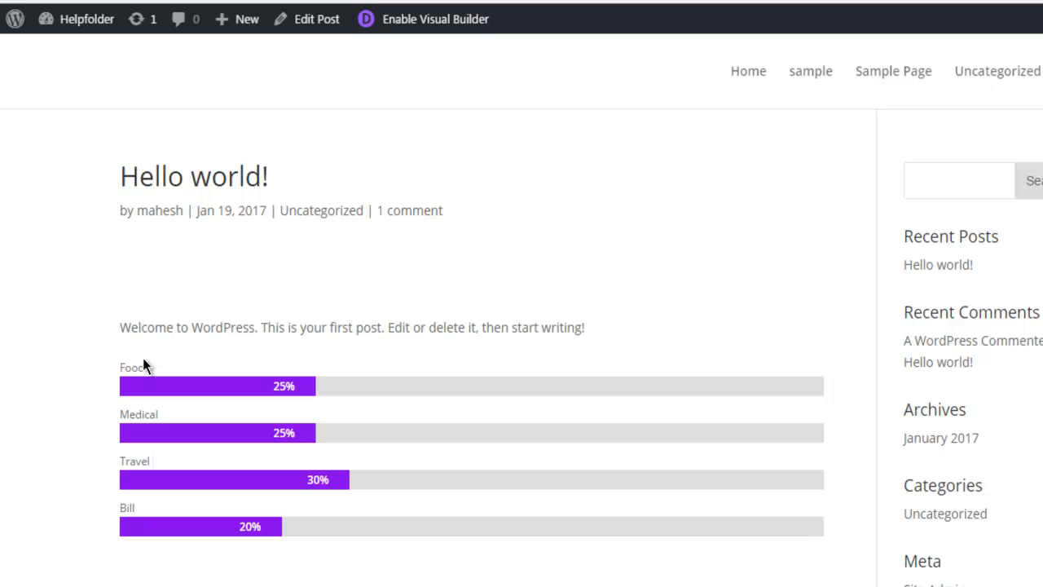
scroll("down", 3)
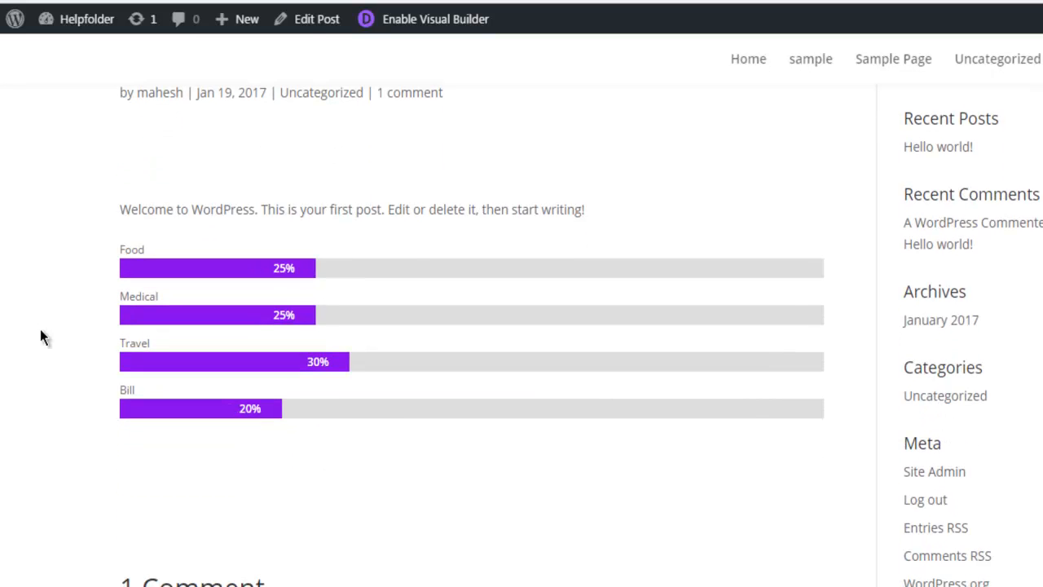